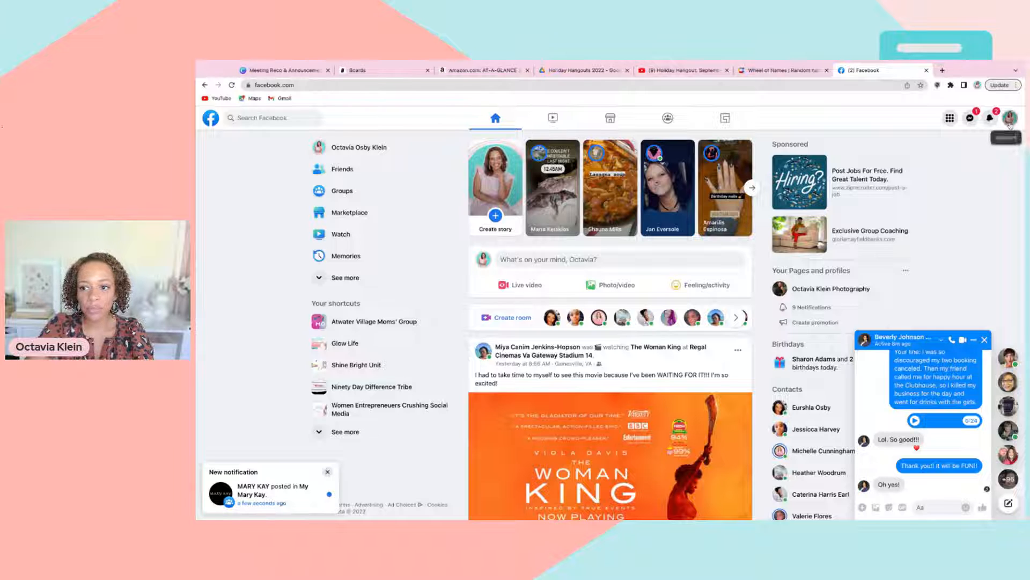
Reach Facebook's Settings page via the account menu's Settings & privacy entry.
{"action": "left_click", "coordinate": [1011, 118]}
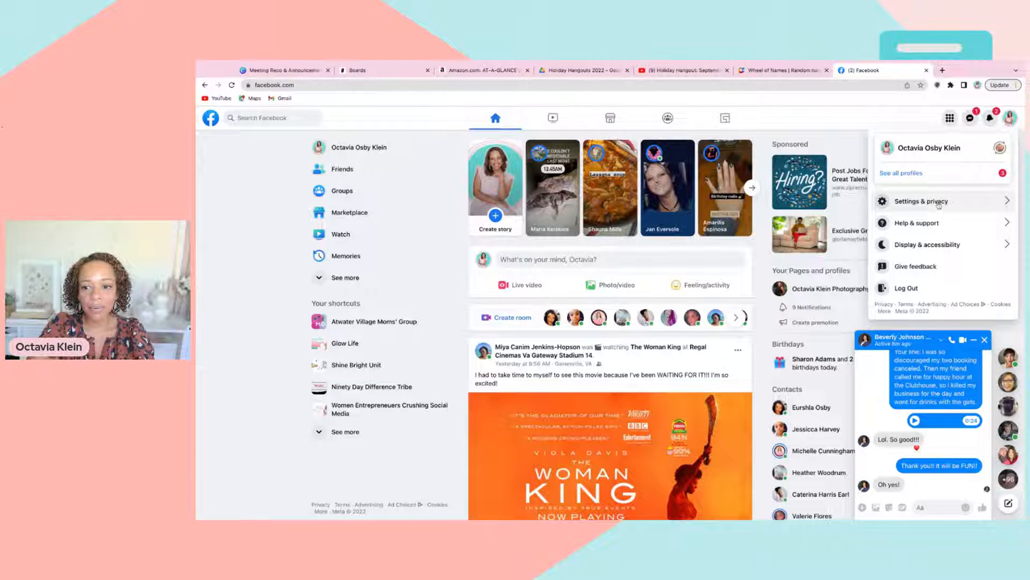
{"action": "left_click", "coordinate": [923, 200]}
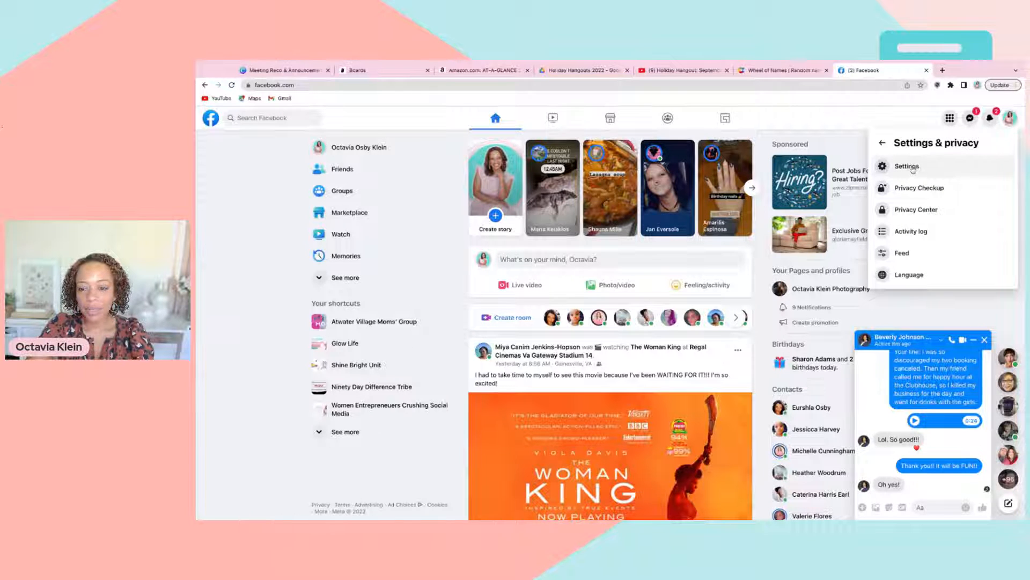
{"action": "left_click", "coordinate": [908, 166]}
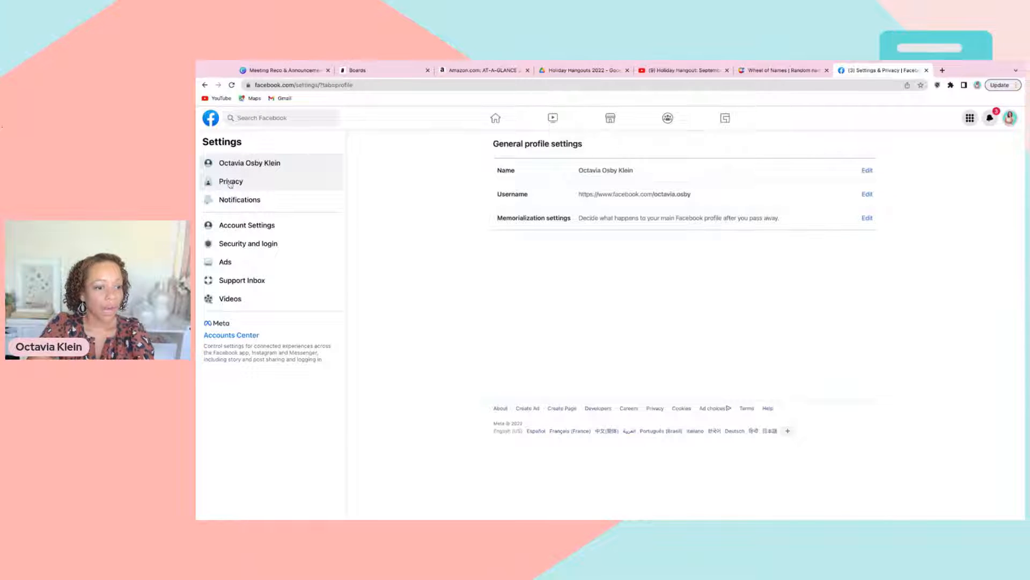
Go through Privacy and Your Facebook information to the Download Your Information page.
{"action": "left_click", "coordinate": [229, 182]}
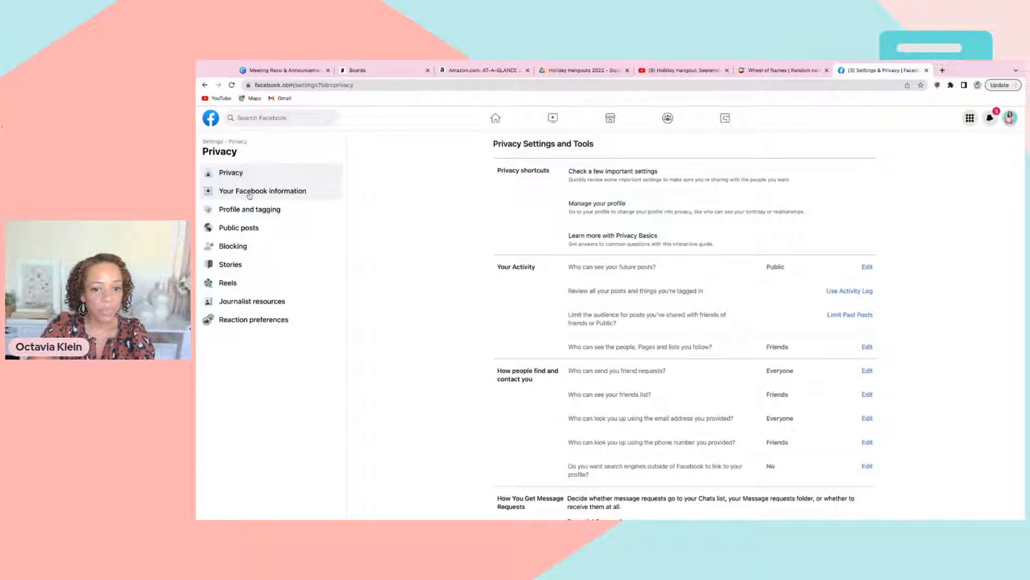
{"action": "left_click", "coordinate": [261, 191]}
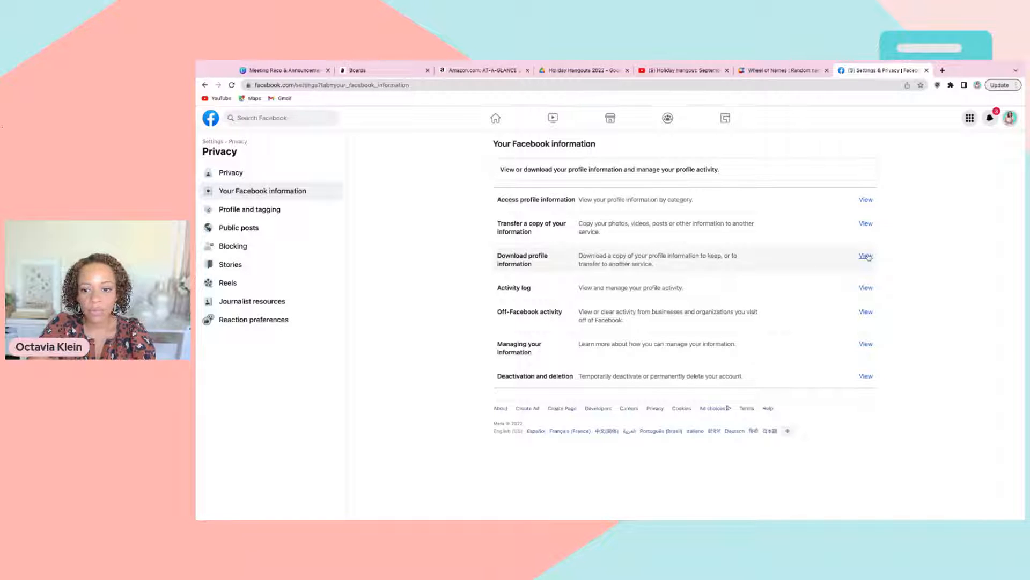
{"action": "left_click", "coordinate": [866, 255]}
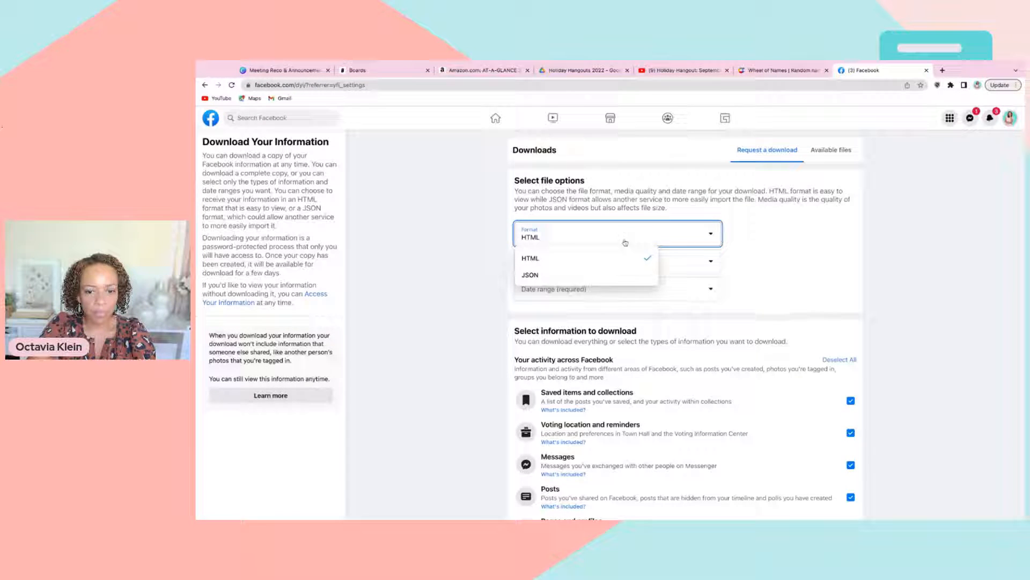
Keep HTML format and high media quality, and set the date range to All time.
{"action": "left_click", "coordinate": [530, 257]}
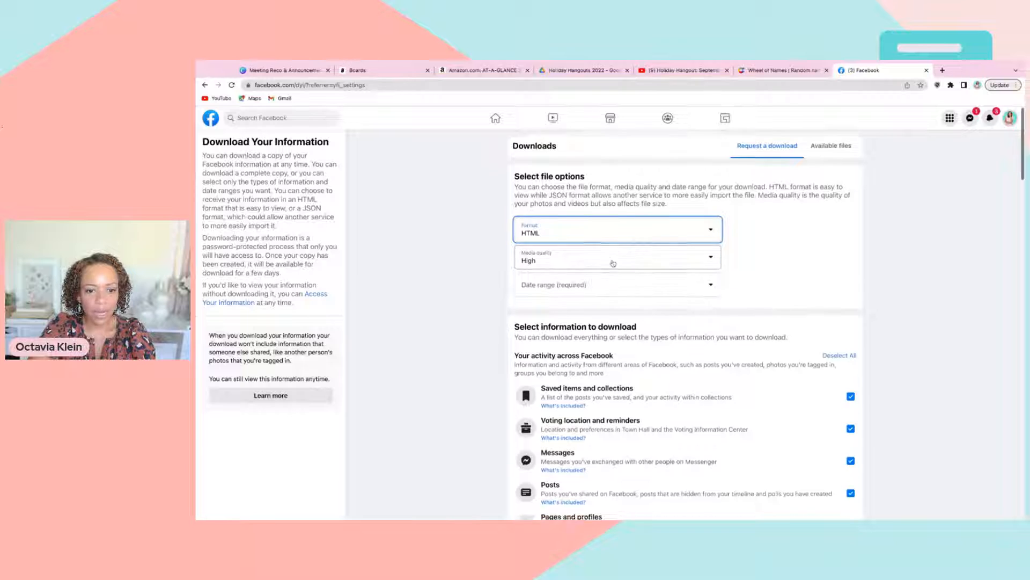
{"action": "scroll", "scroll_direction": "down", "scroll_amount": 3}
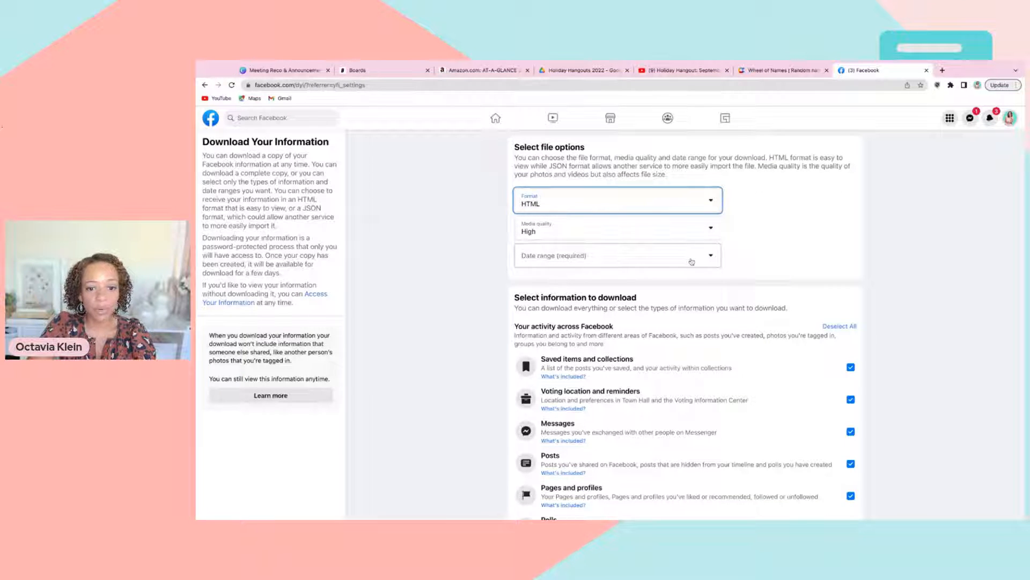
{"action": "left_click", "coordinate": [616, 255]}
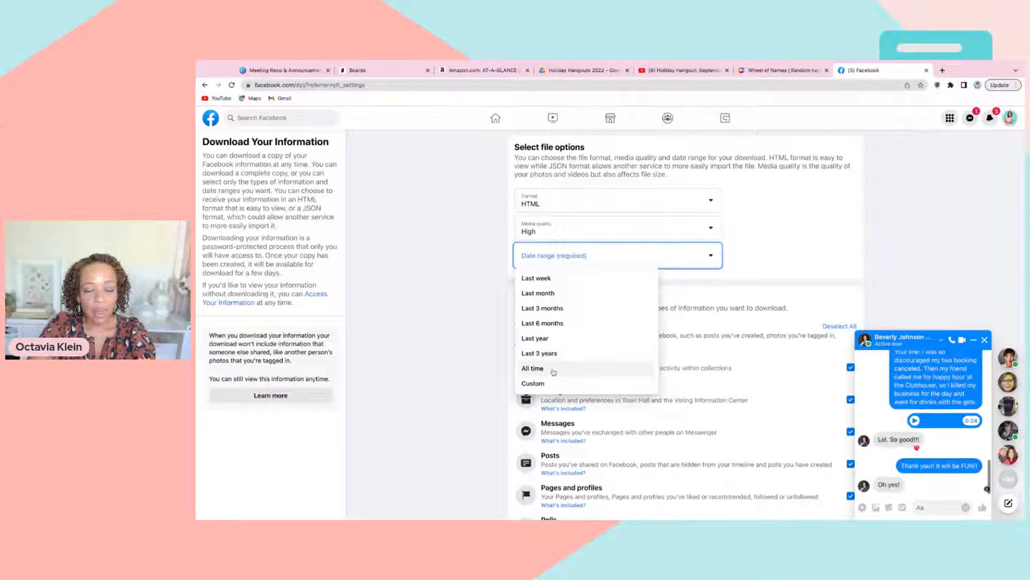
{"action": "left_click", "coordinate": [532, 368]}
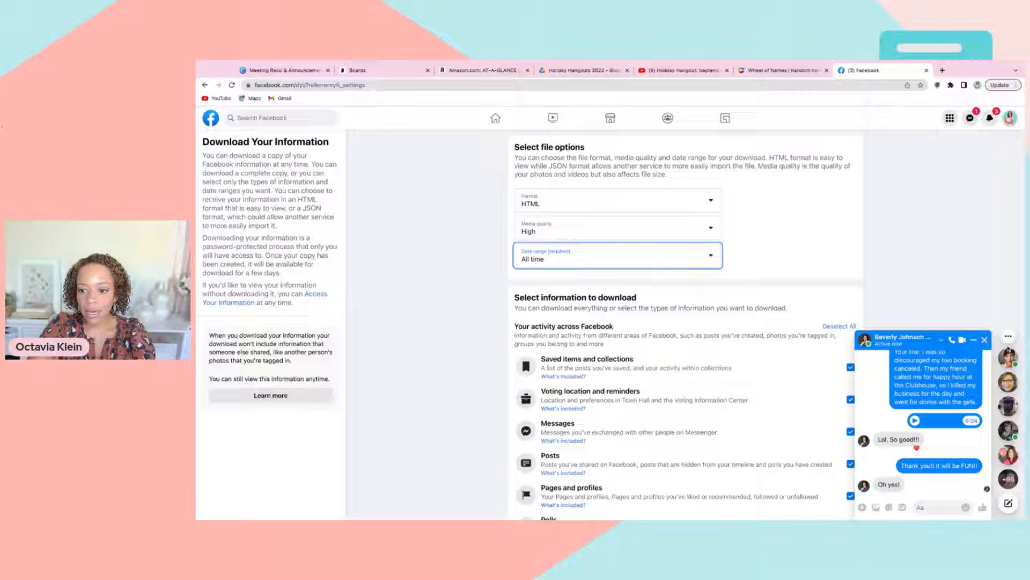
{"action": "scroll", "scroll_direction": "down", "scroll_amount": 3}
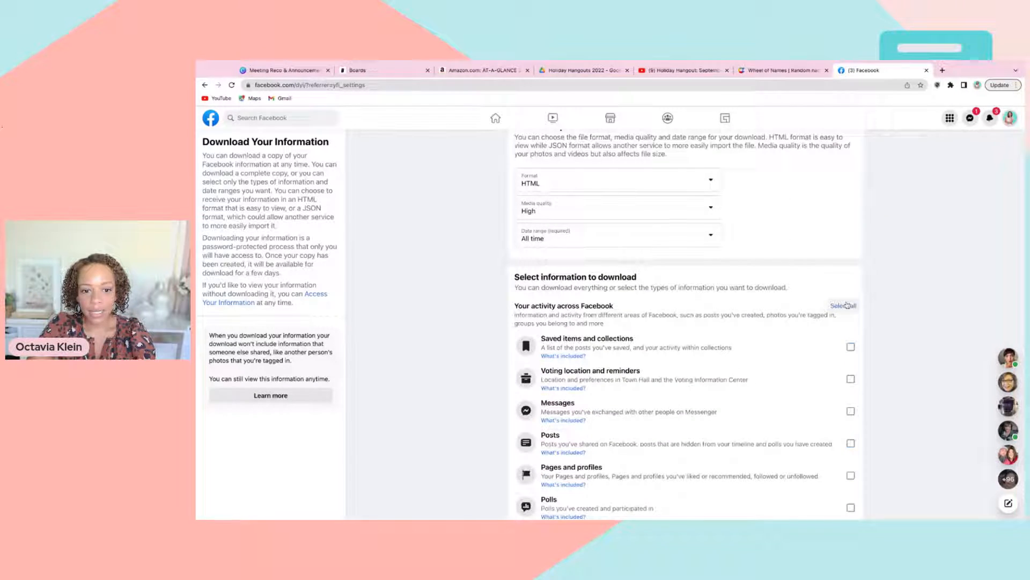
{"action": "scroll", "scroll_direction": "down", "scroll_amount": 3}
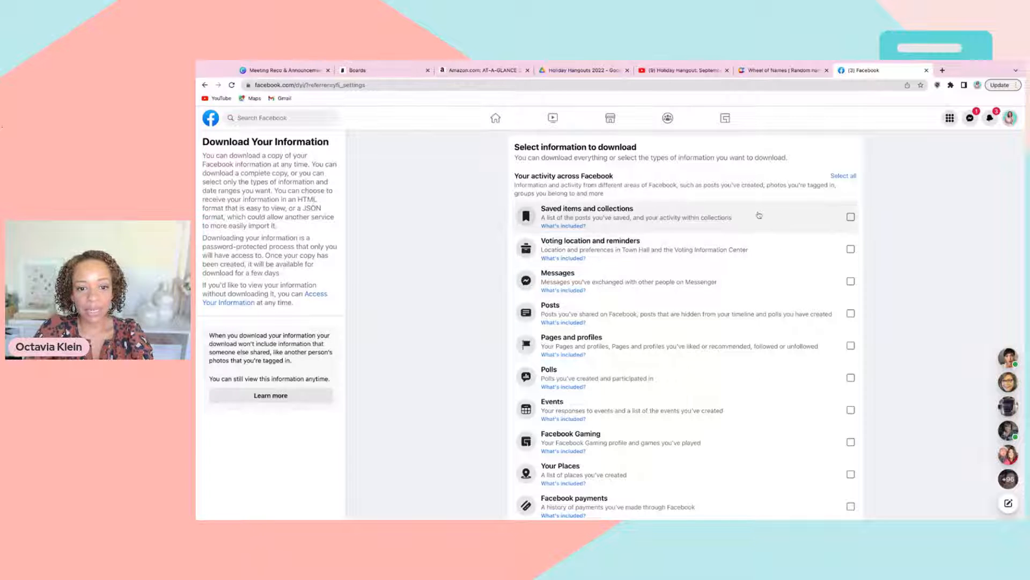
{"action": "mouse_move", "coordinate": [798, 266]}
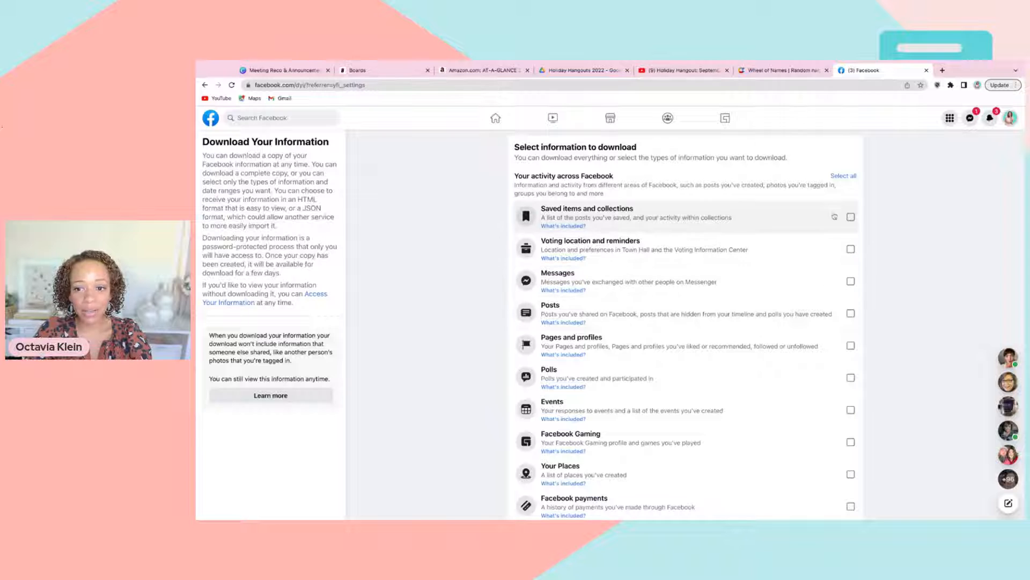
Clear all categories, then include Messages and Posts in the download.
{"action": "left_click", "coordinate": [844, 175]}
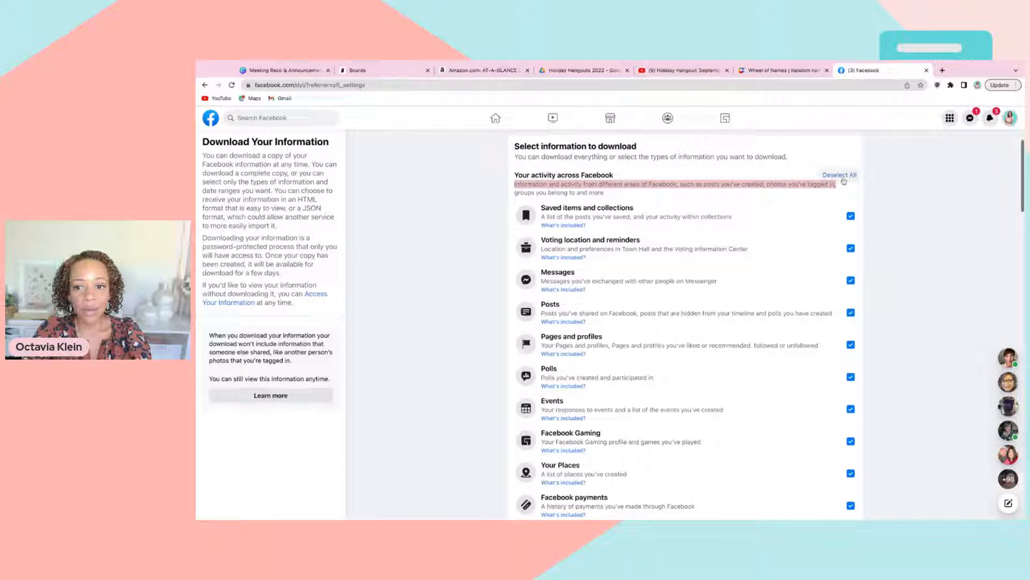
{"action": "left_click", "coordinate": [840, 174]}
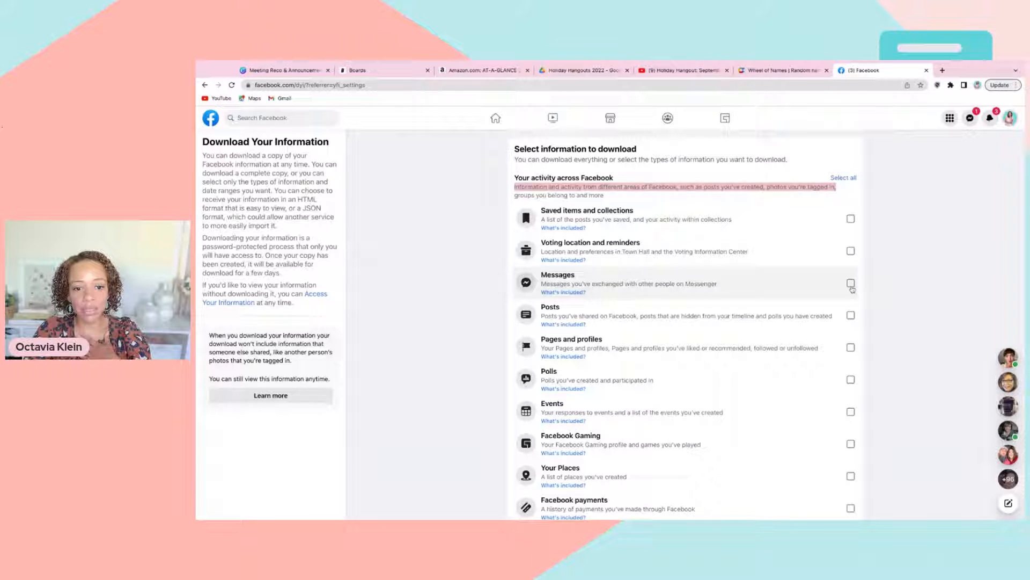
{"action": "left_click", "coordinate": [850, 282]}
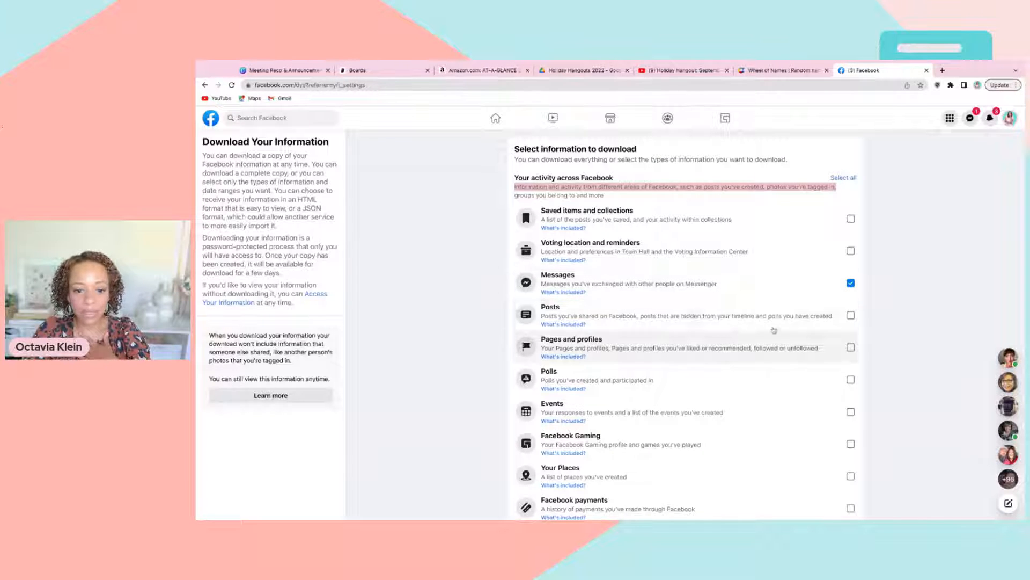
{"action": "left_click", "coordinate": [850, 315]}
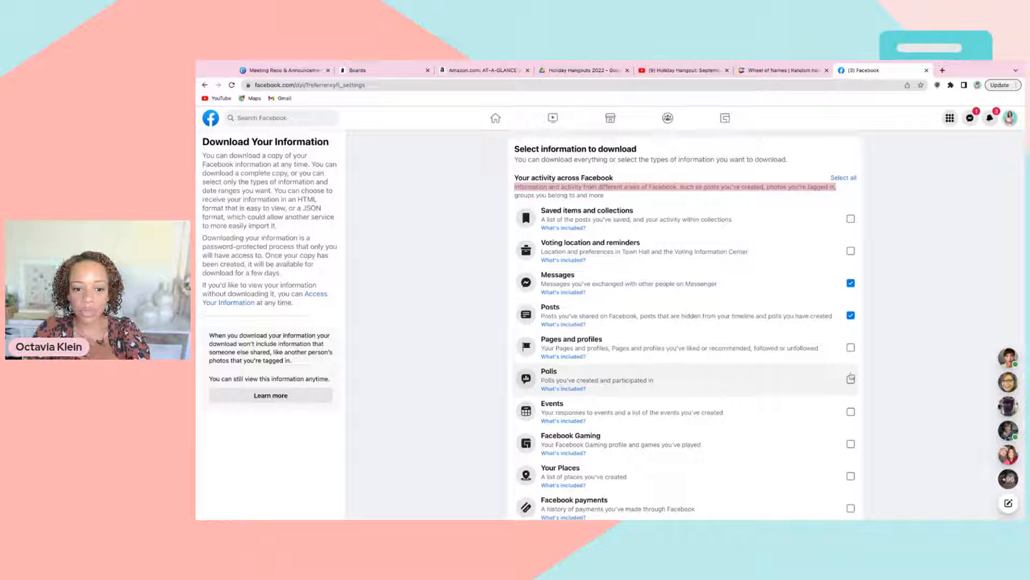
Include Stories and Groups in the download further down the category list.
{"action": "scroll", "scroll_direction": "down", "scroll_amount": 3}
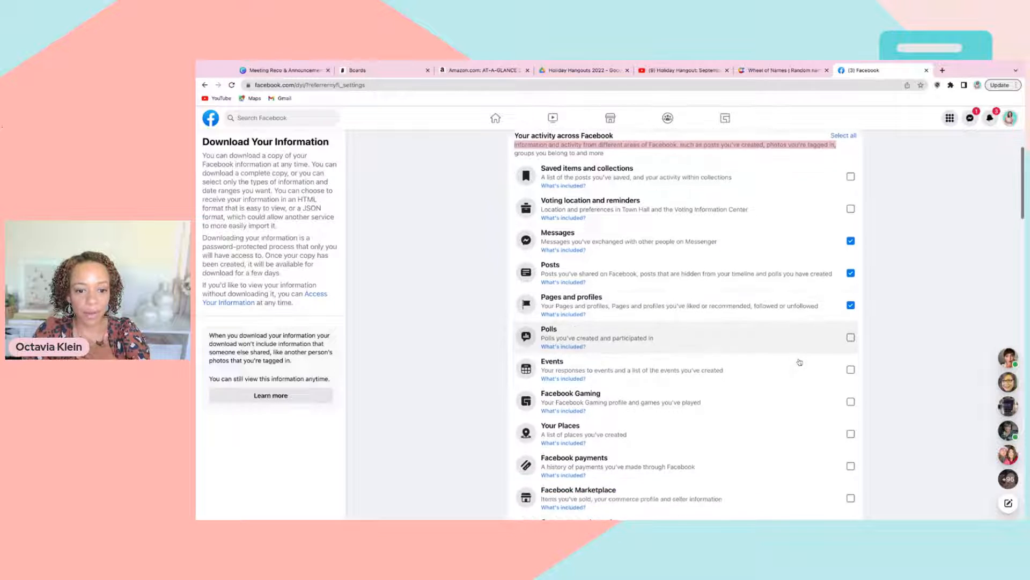
{"action": "scroll", "scroll_direction": "down", "scroll_amount": 3}
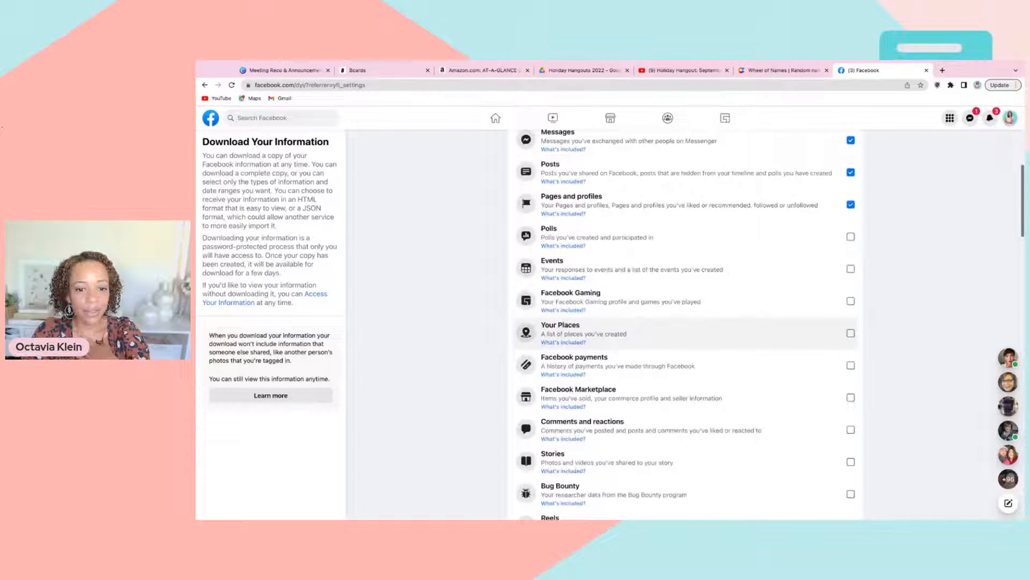
{"action": "scroll", "scroll_direction": "down", "scroll_amount": 3}
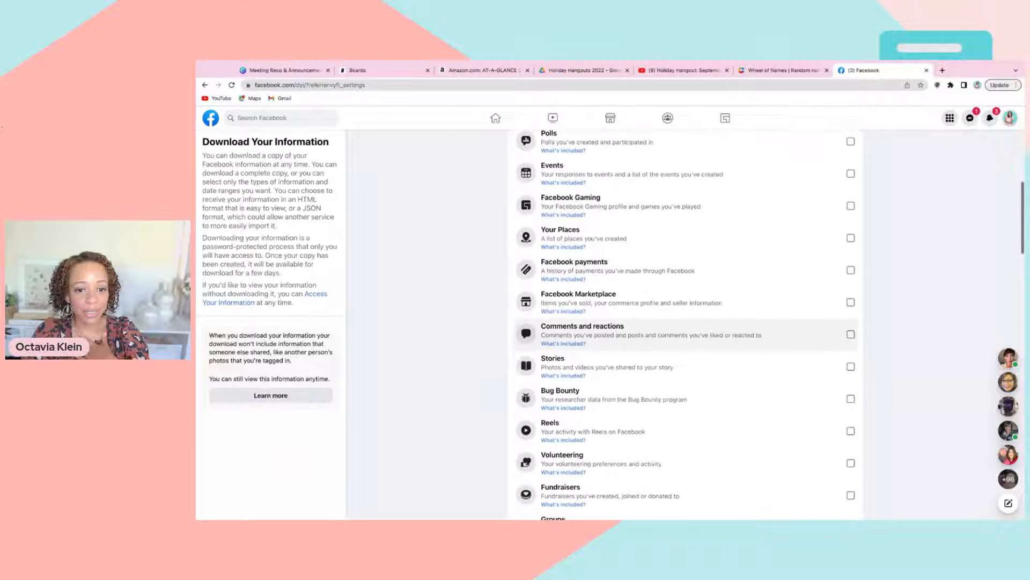
{"action": "scroll", "scroll_direction": "down", "scroll_amount": 3}
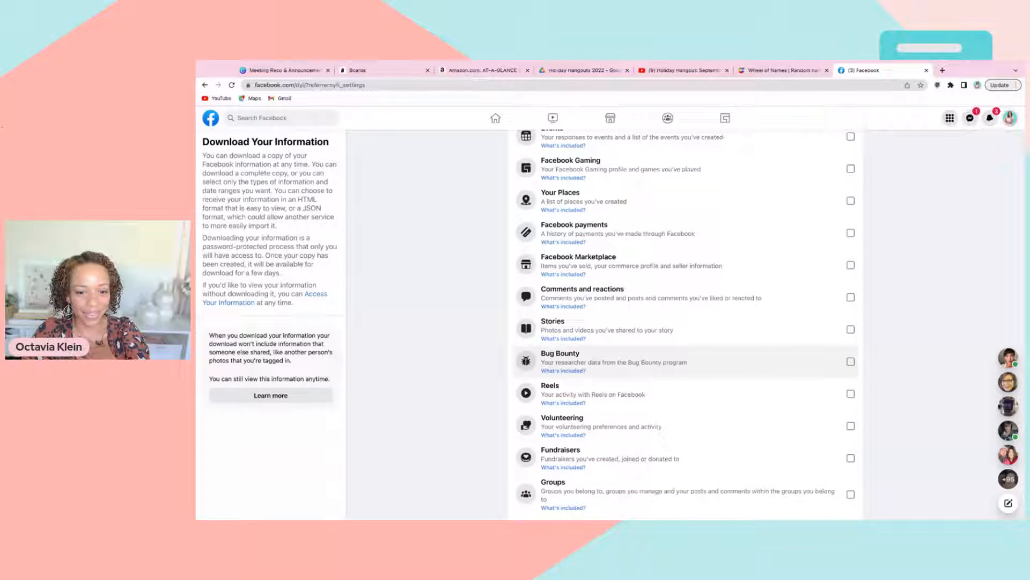
{"action": "scroll", "scroll_direction": "down", "scroll_amount": 3}
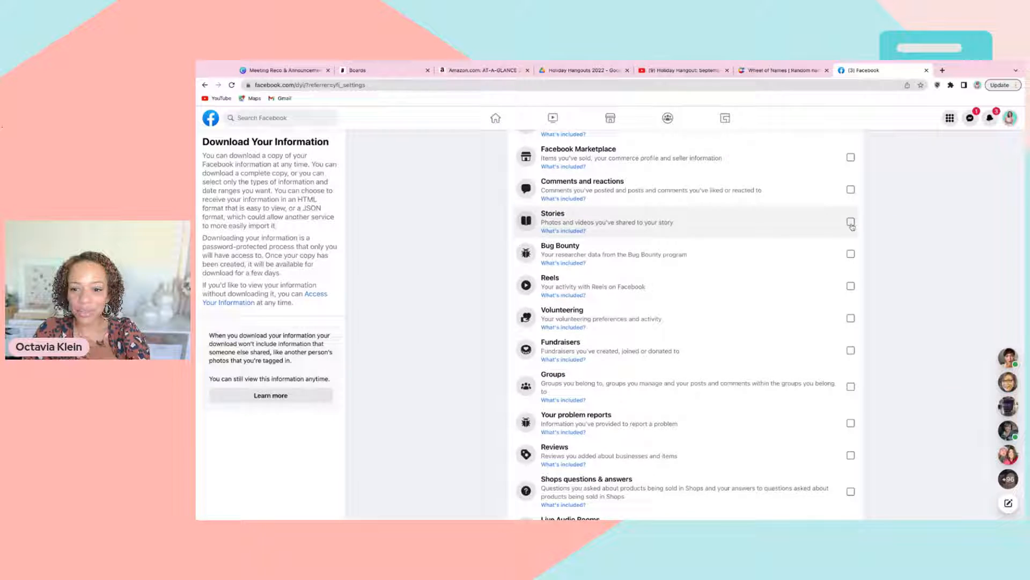
{"action": "left_click", "coordinate": [850, 221]}
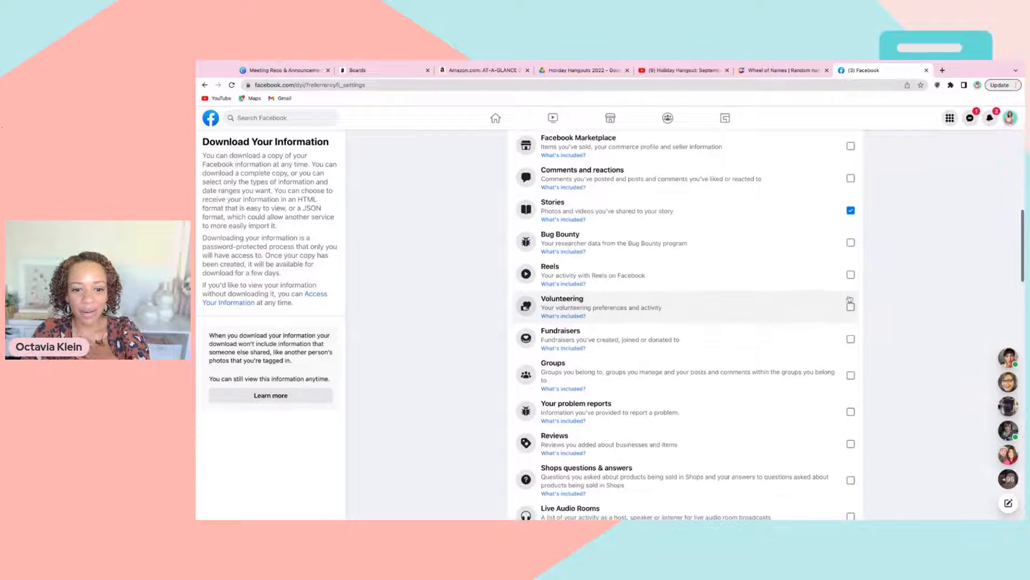
{"action": "scroll", "scroll_direction": "down", "scroll_amount": 3}
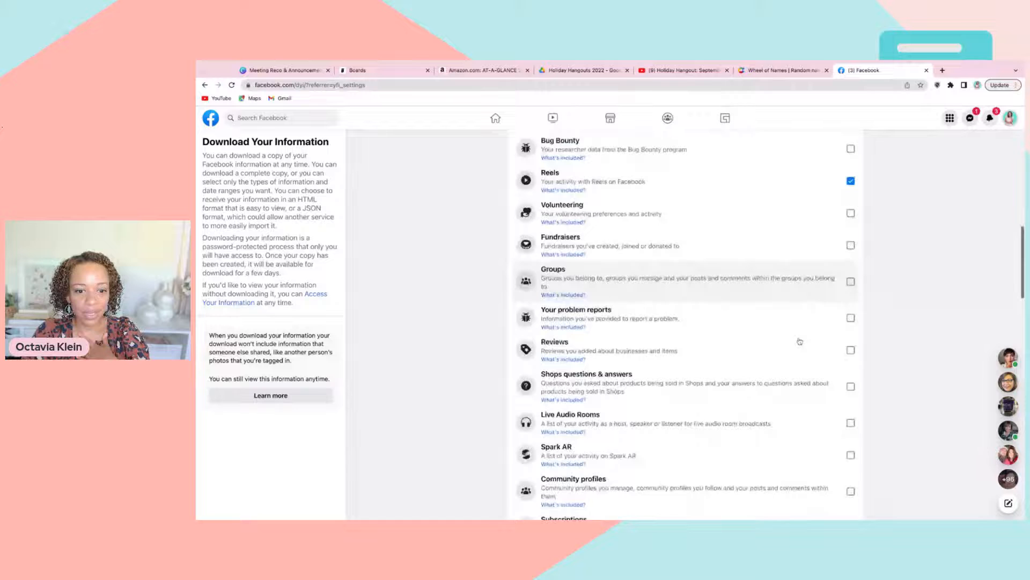
{"action": "left_click", "coordinate": [850, 268]}
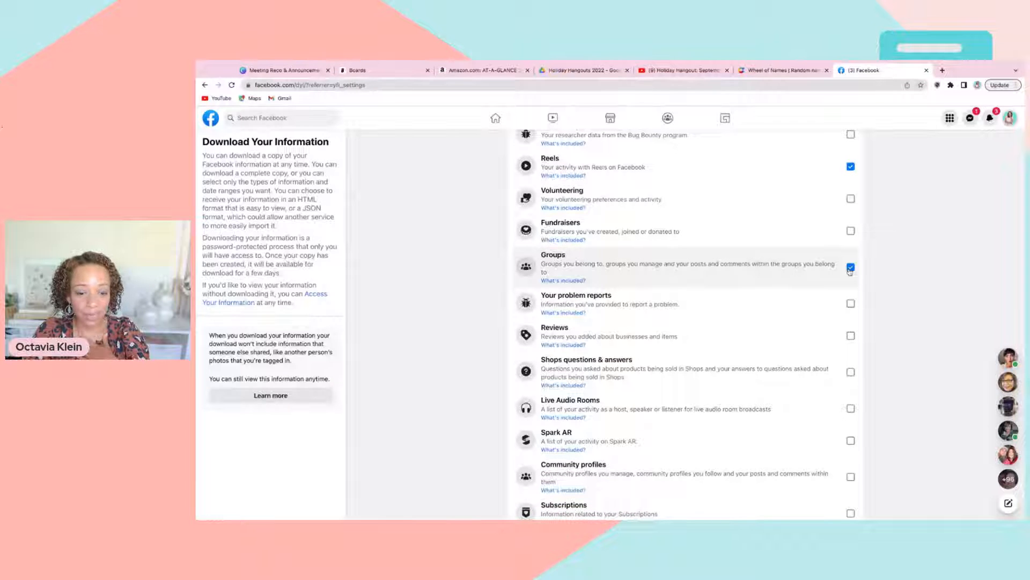
{"action": "scroll", "scroll_direction": "down", "scroll_amount": 3}
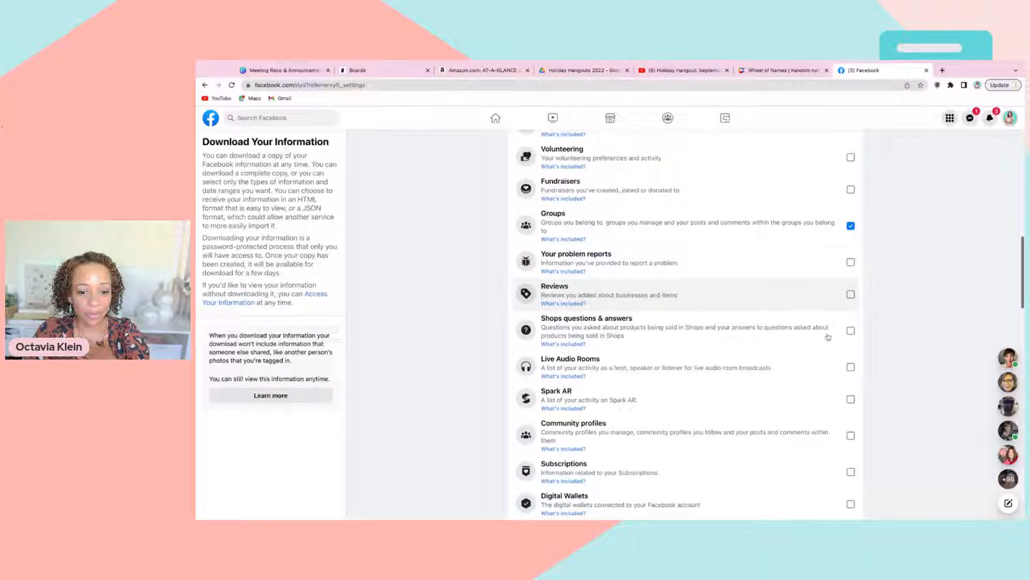
{"action": "scroll", "scroll_direction": "down", "scroll_amount": 3}
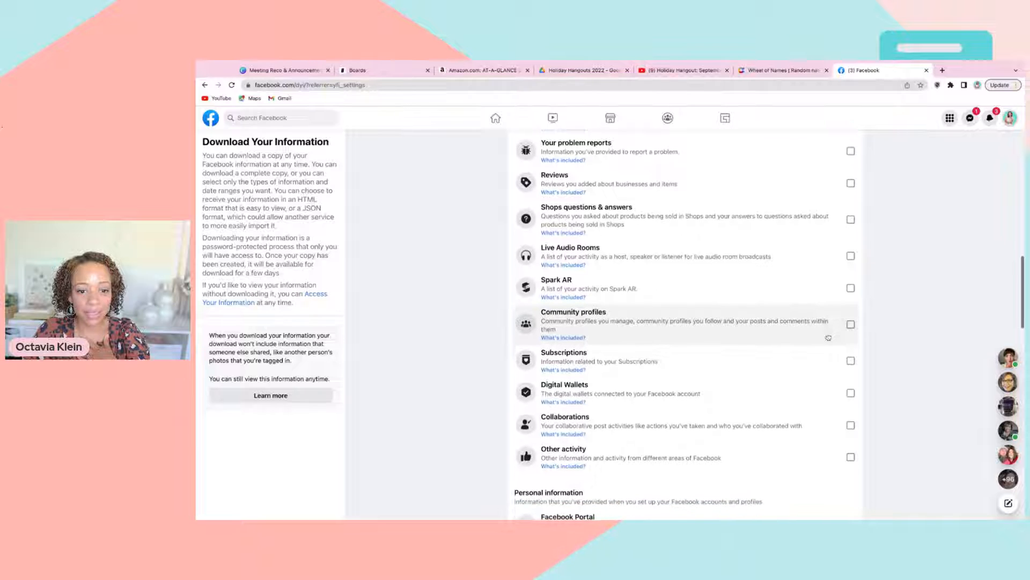
{"action": "scroll", "scroll_direction": "down", "scroll_amount": 3}
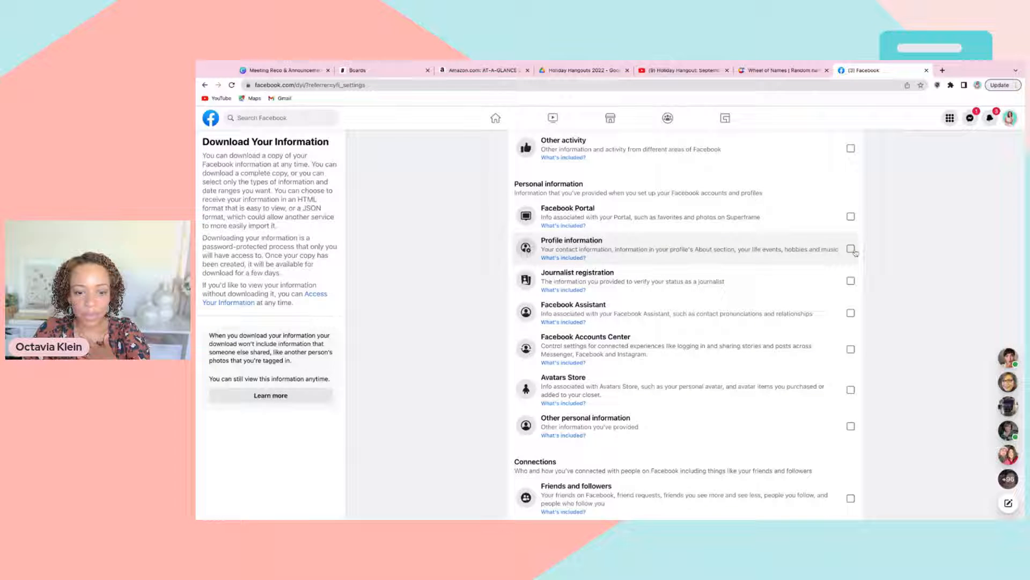
Include Profile information, Friends and followers, and Activity messages, reaching the Start your download section.
{"action": "left_click", "coordinate": [850, 250]}
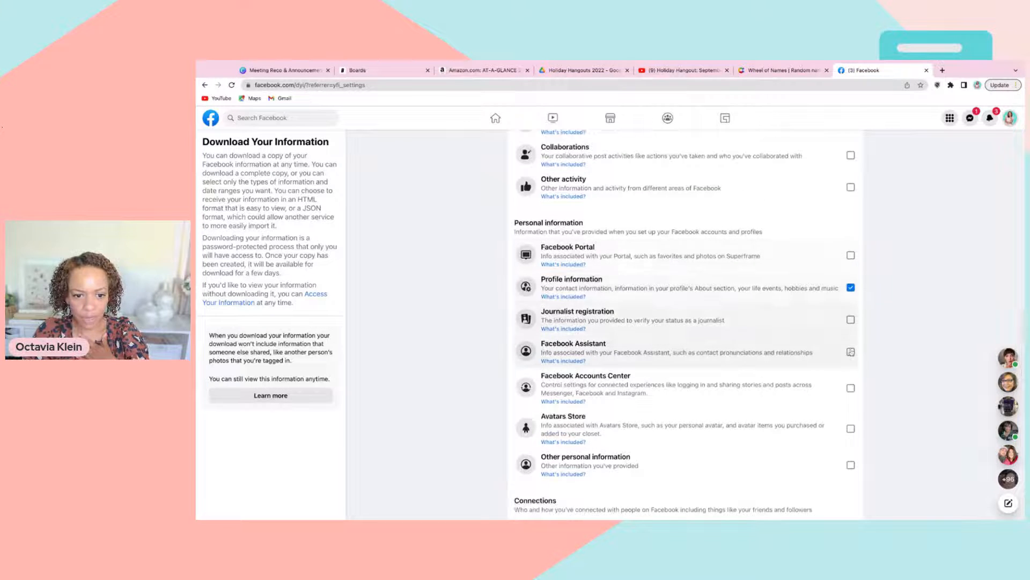
{"action": "scroll", "scroll_direction": "down", "scroll_amount": 3}
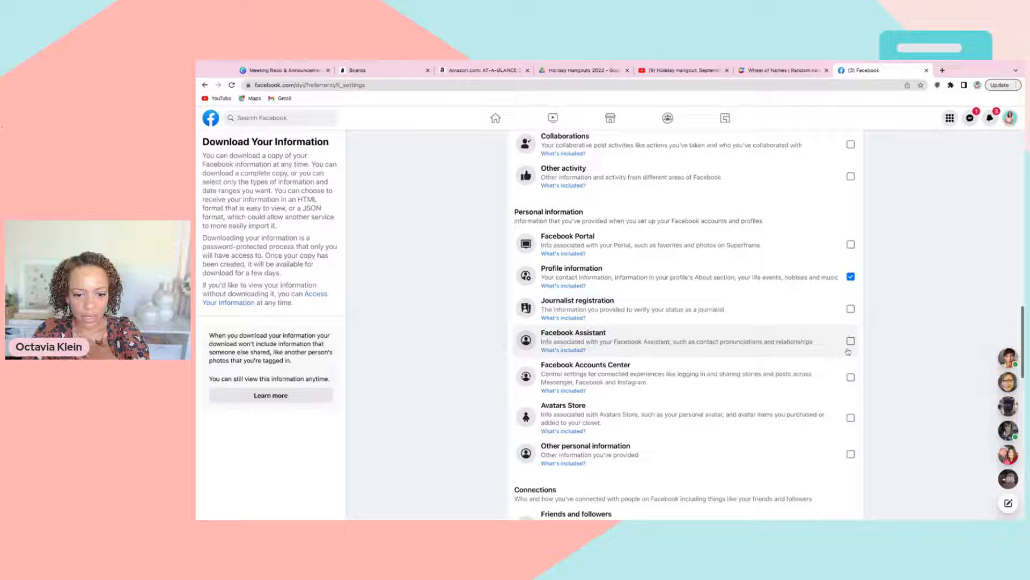
{"action": "scroll", "scroll_direction": "down", "scroll_amount": 3}
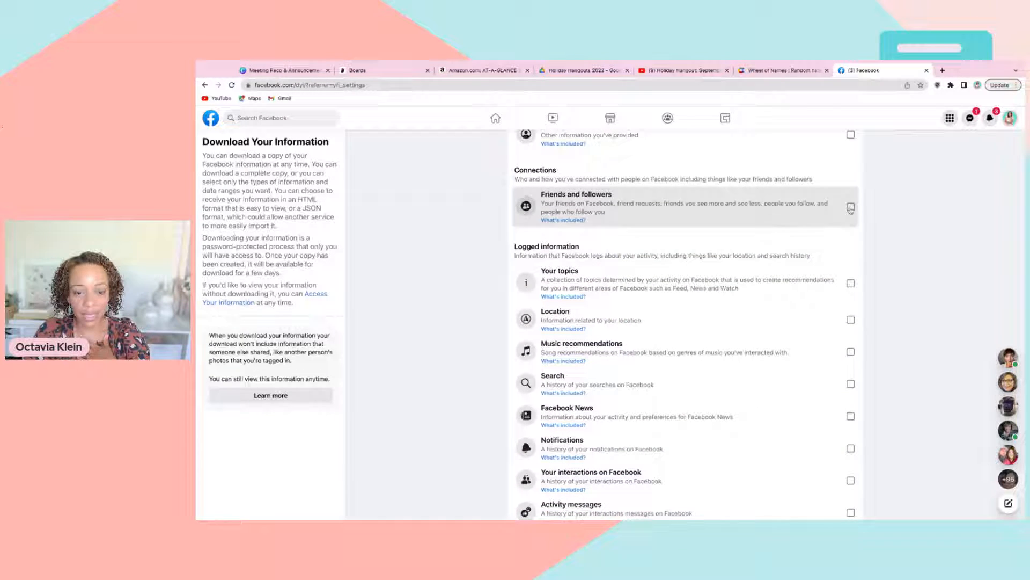
{"action": "left_click", "coordinate": [850, 206]}
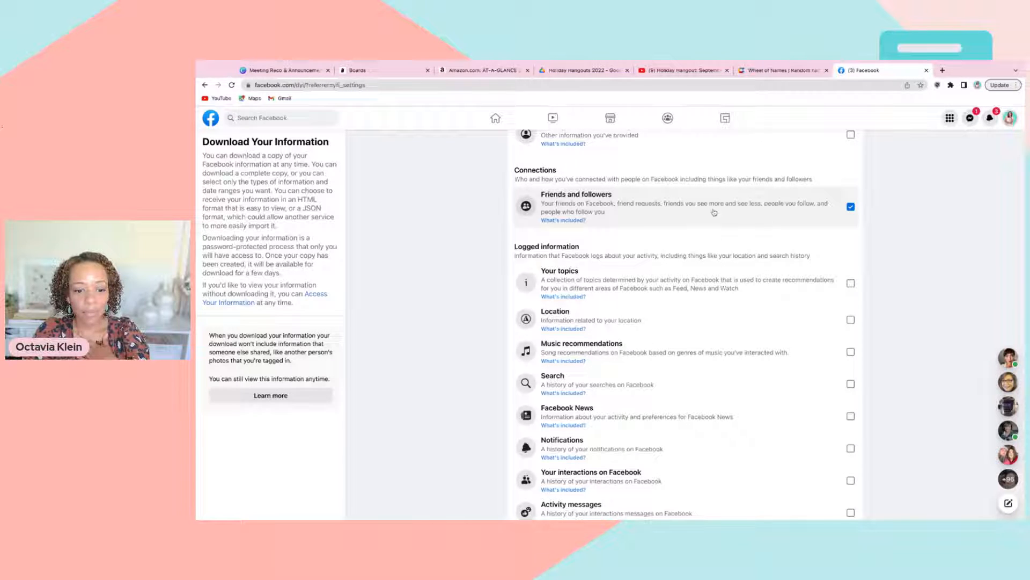
{"action": "scroll", "scroll_direction": "down", "scroll_amount": 3}
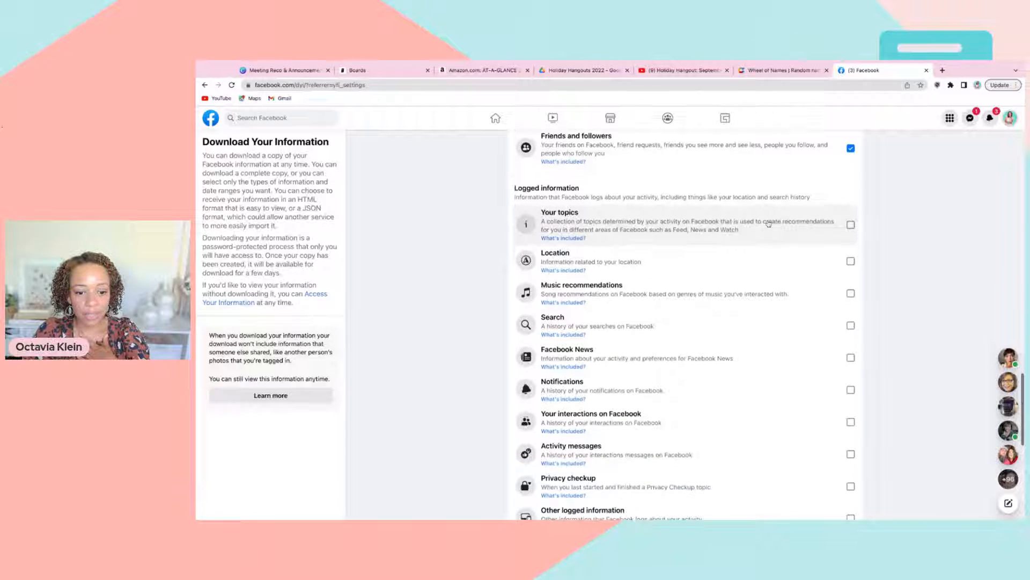
{"action": "scroll", "scroll_direction": "down", "scroll_amount": 3}
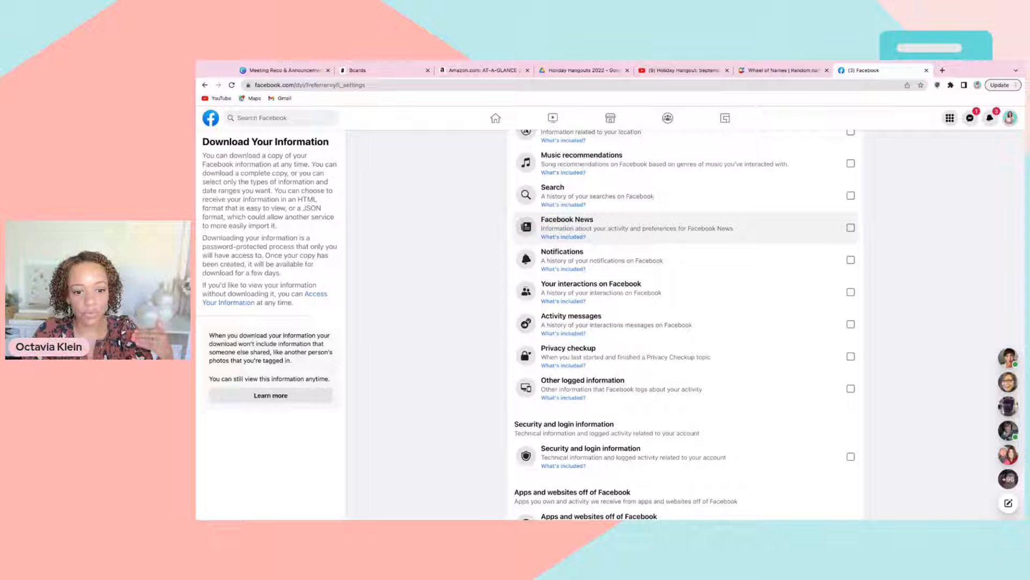
{"action": "mouse_move", "coordinate": [759, 296]}
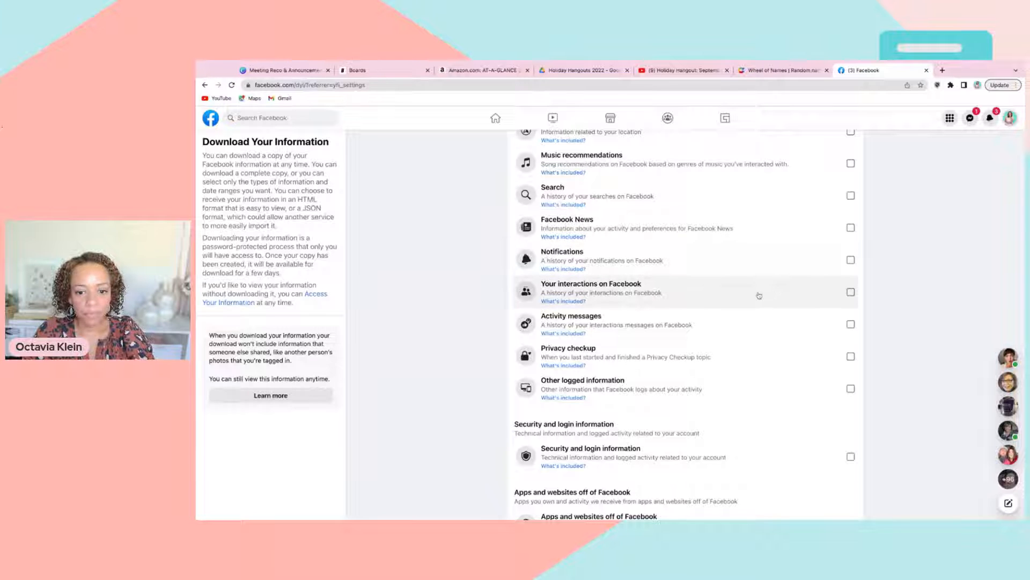
{"action": "left_click", "coordinate": [851, 324]}
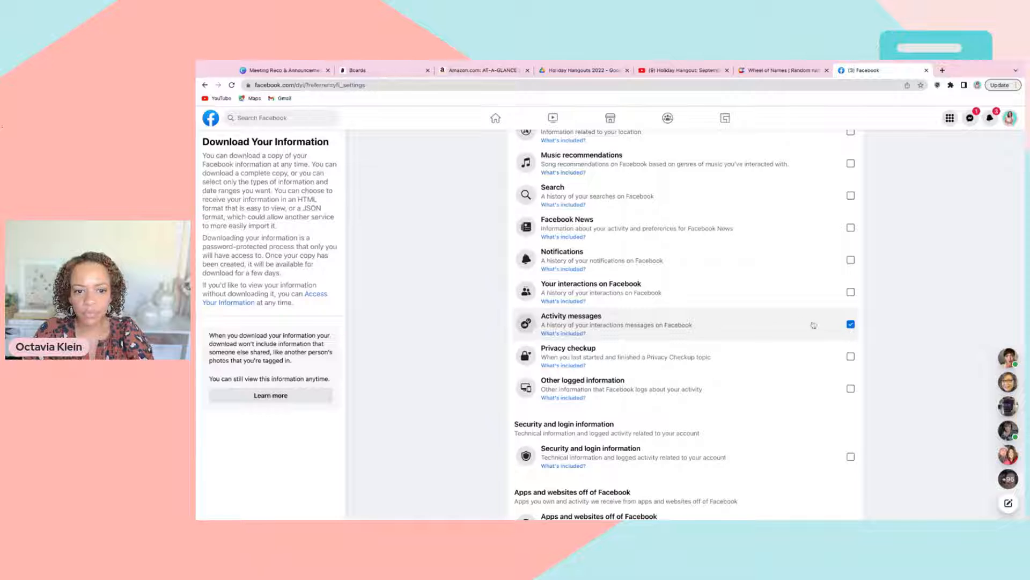
{"action": "scroll", "scroll_direction": "down", "scroll_amount": 3}
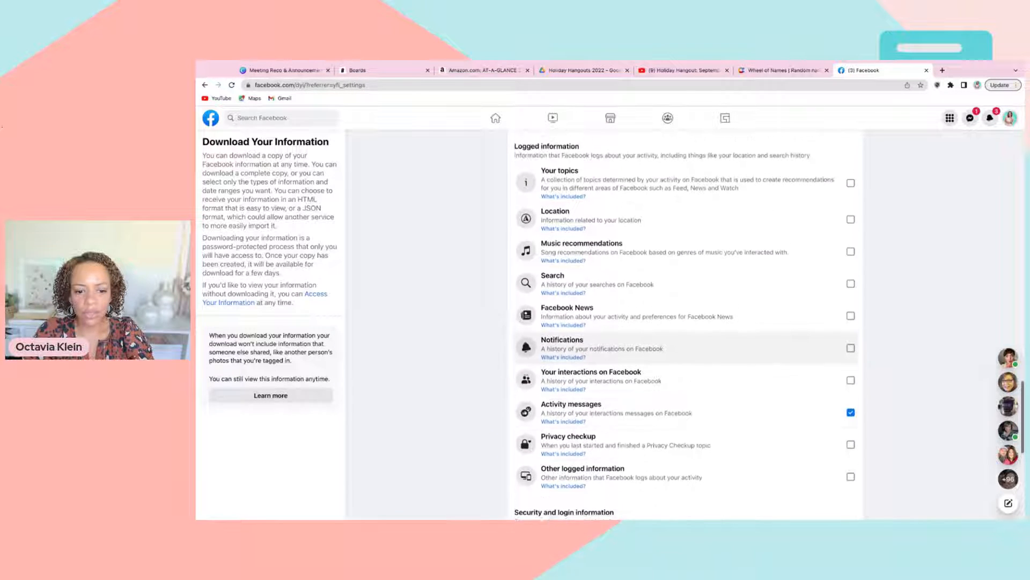
{"action": "scroll", "scroll_direction": "down", "scroll_amount": 3}
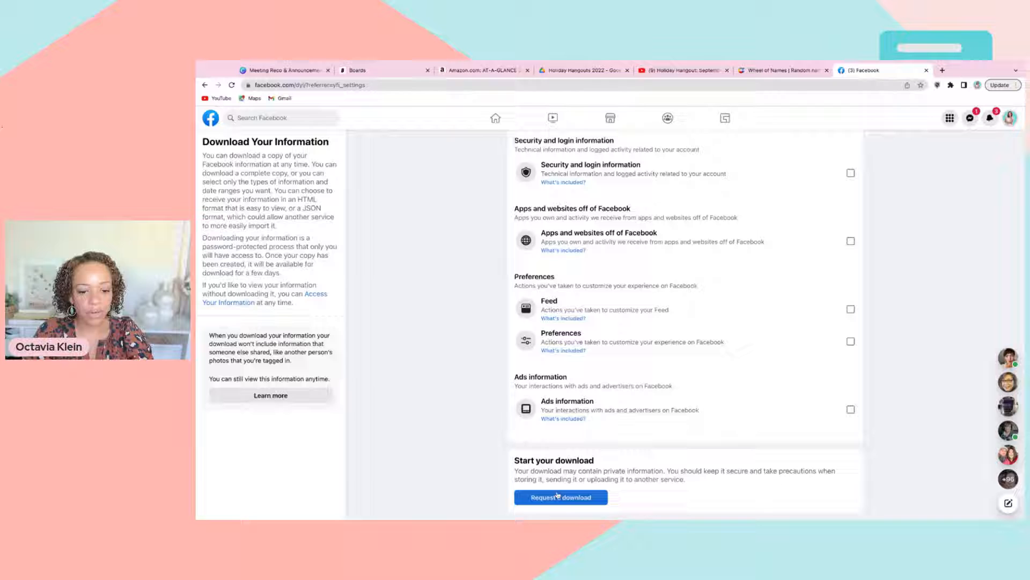
Submit the request with Request a download so Facebook starts creating the copy.
{"action": "left_click", "coordinate": [560, 497]}
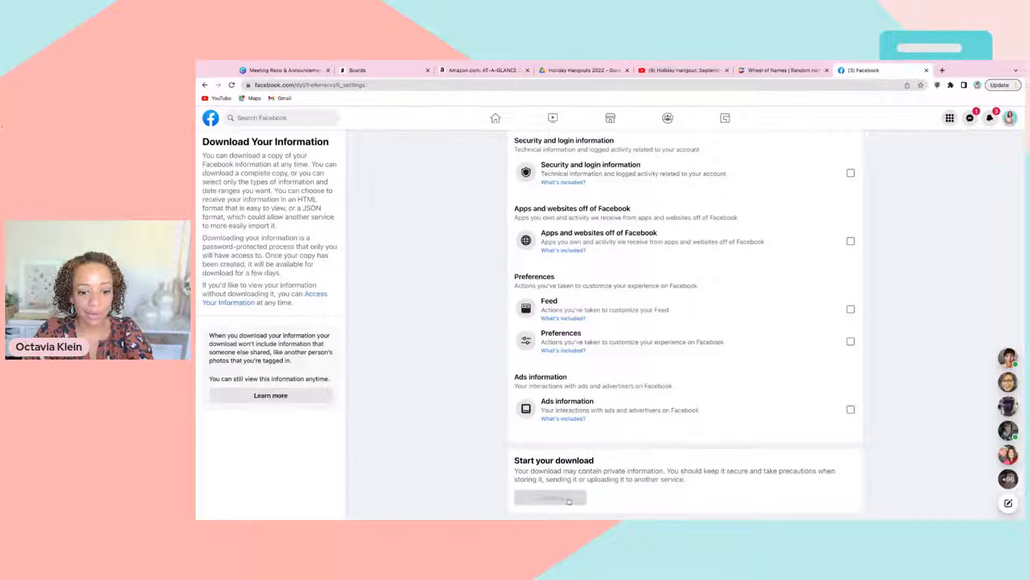
{"action": "left_click", "coordinate": [551, 497]}
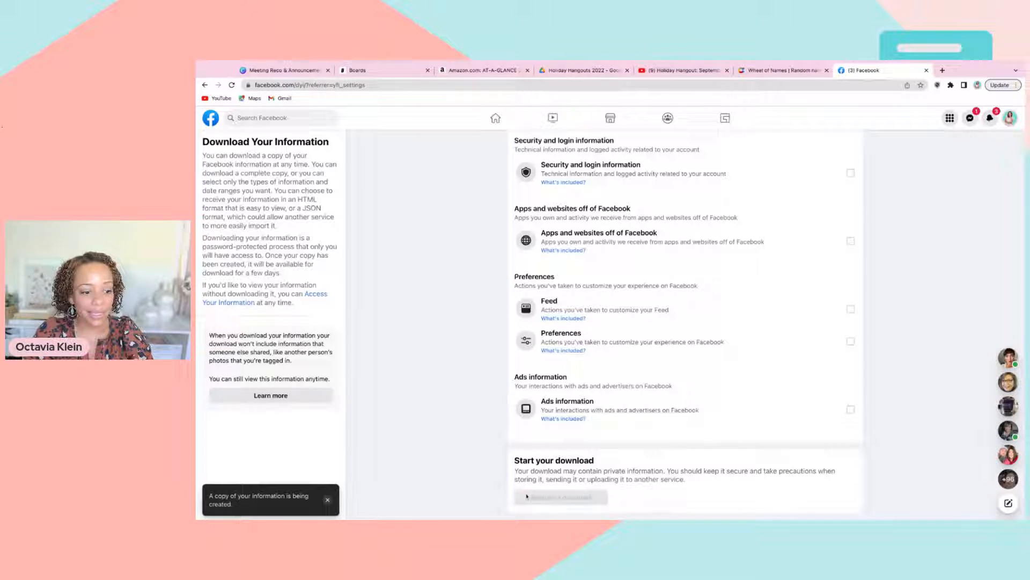